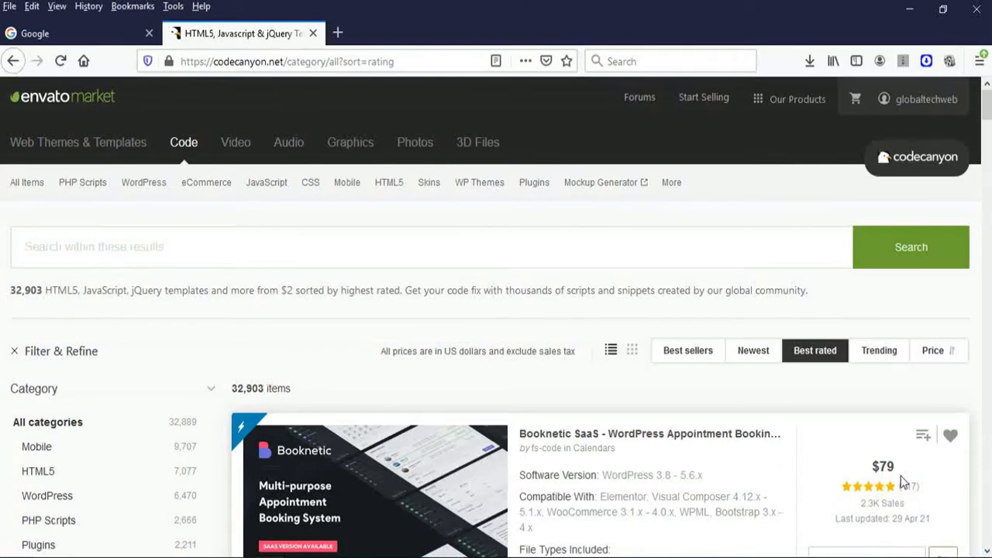
Scroll down the best-rated listings to the WooFood ($199) and Table Rate Shipping ($17) prices
click(144, 182)
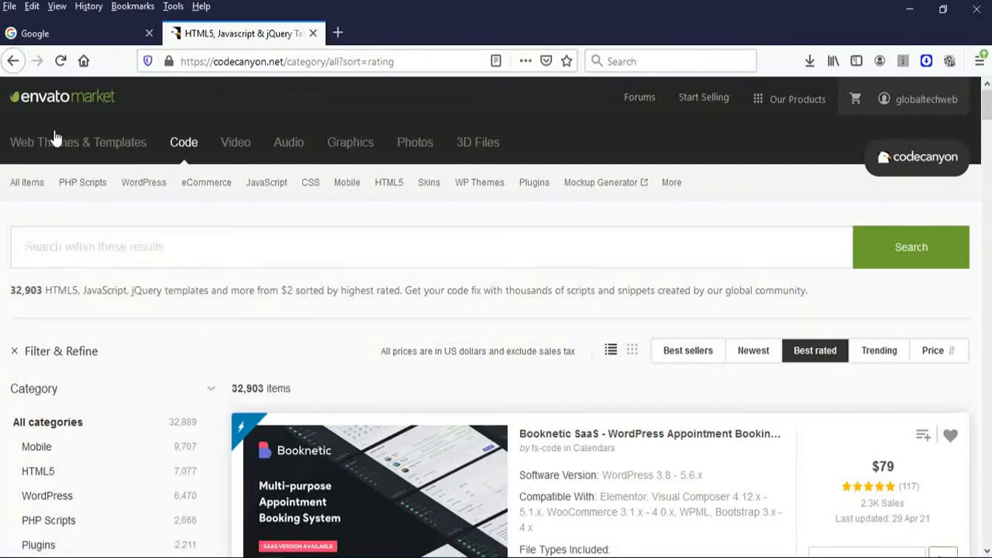
scroll(down, 3)
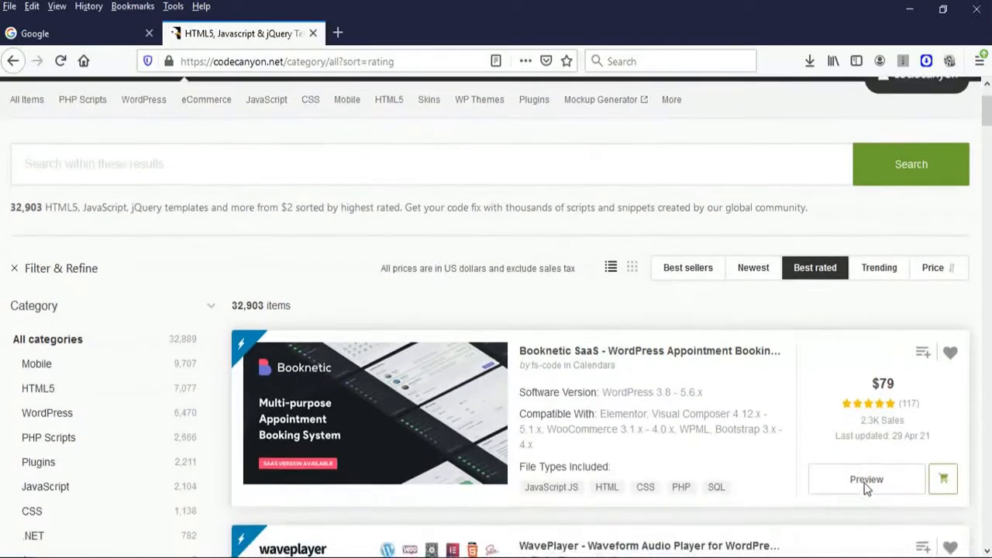
scroll(down, 3)
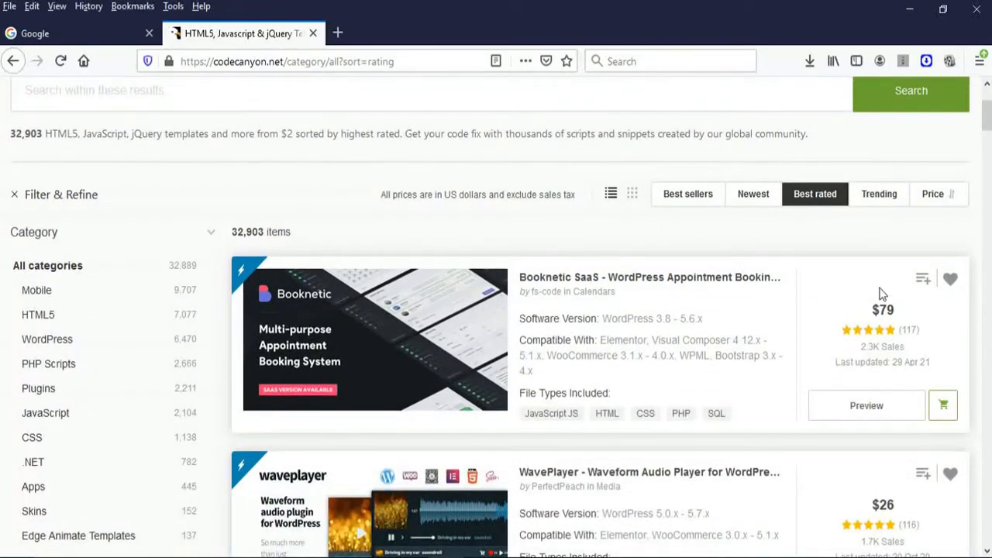
scroll(down, 3)
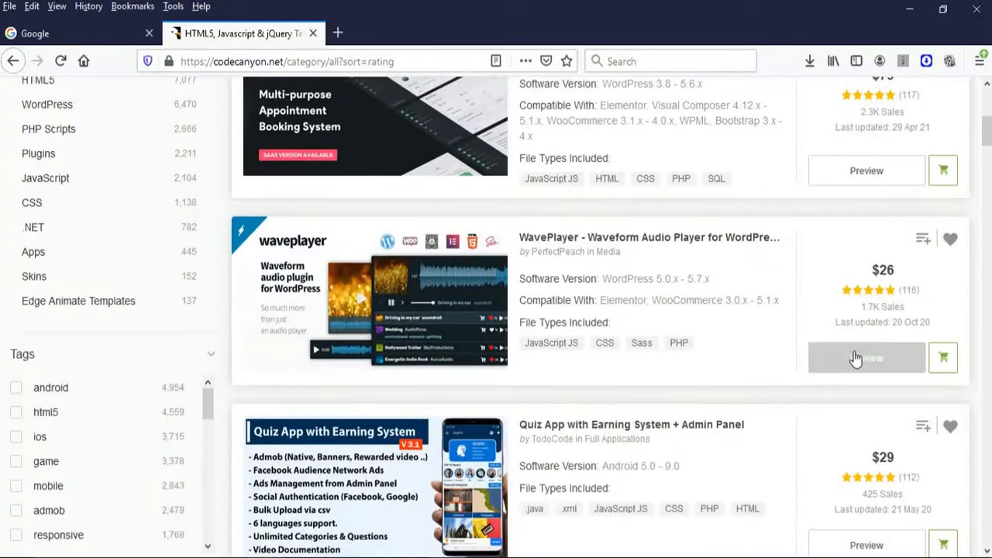
scroll(down, 3)
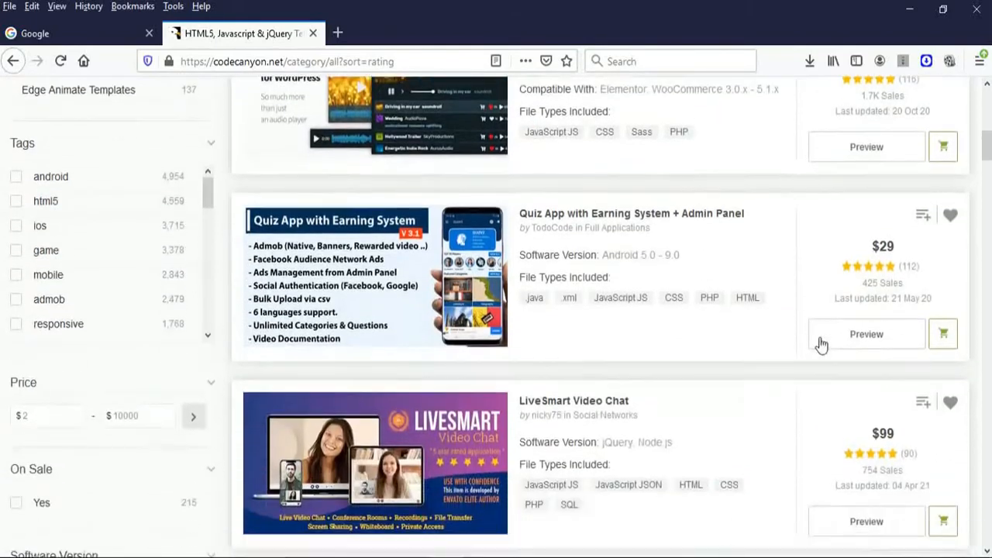
scroll(down, 3)
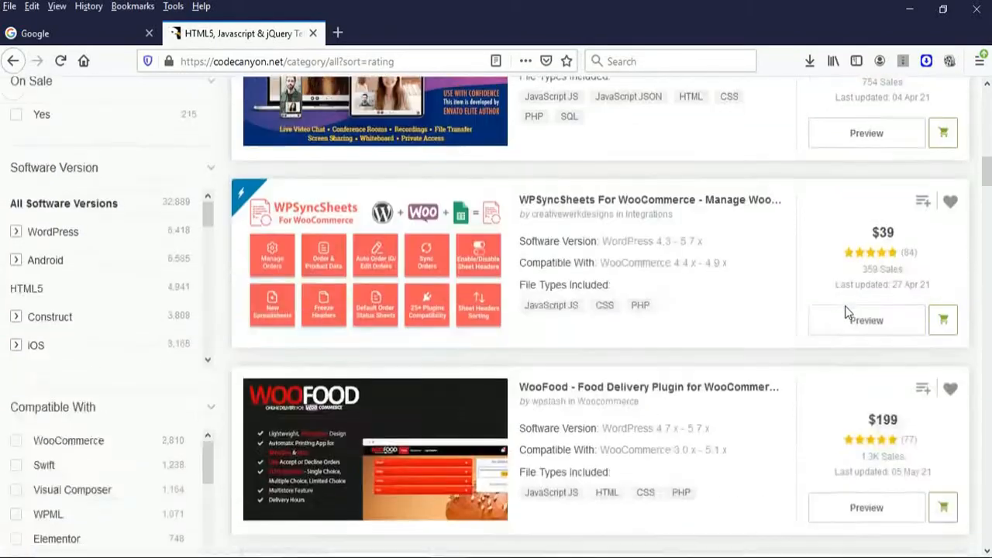
scroll(down, 3)
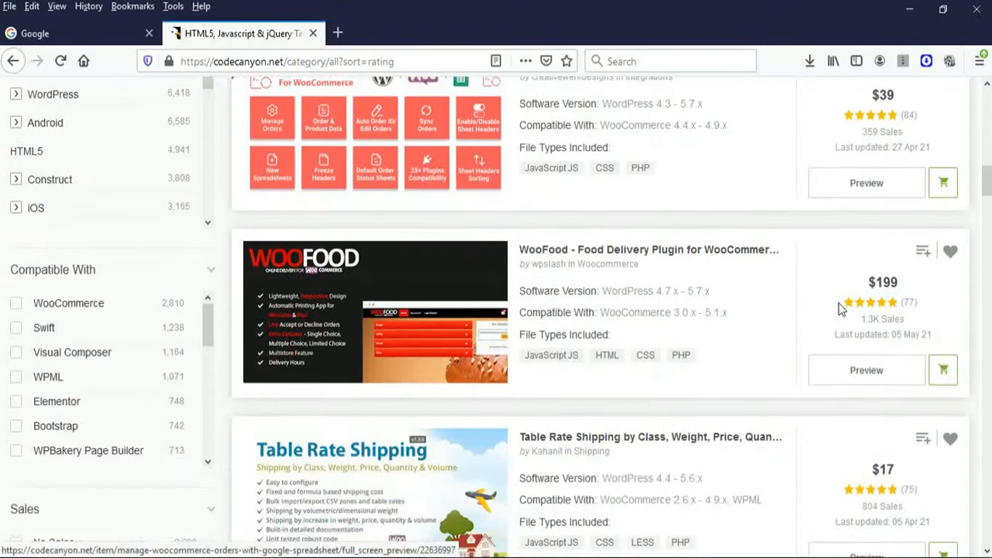
scroll(down, 3)
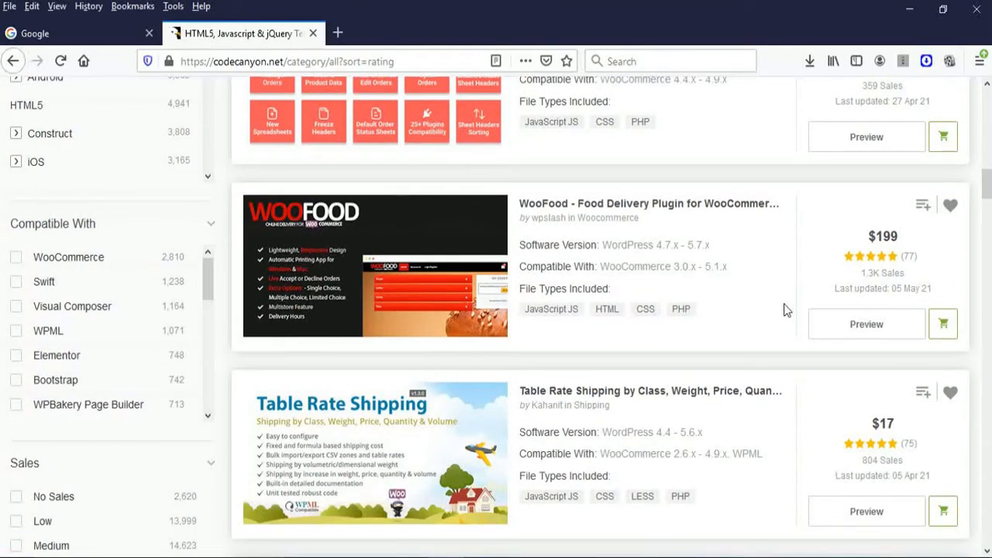
scroll(down, 3)
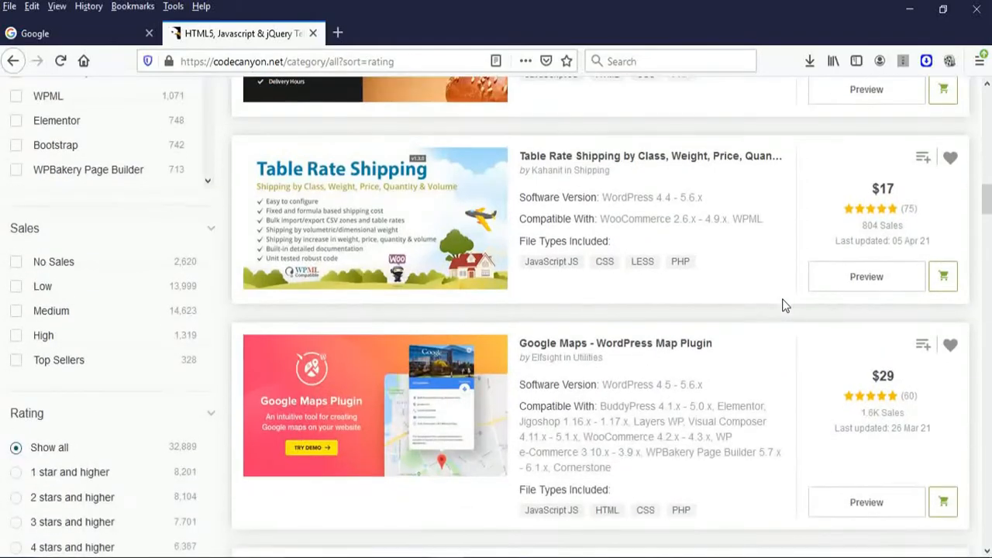
scroll(down, 3)
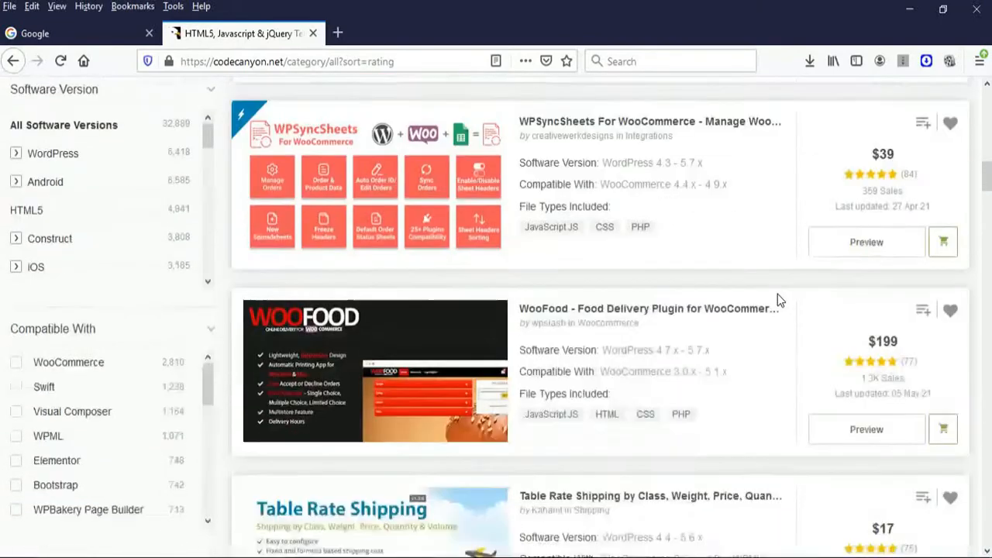
scroll(down, 3)
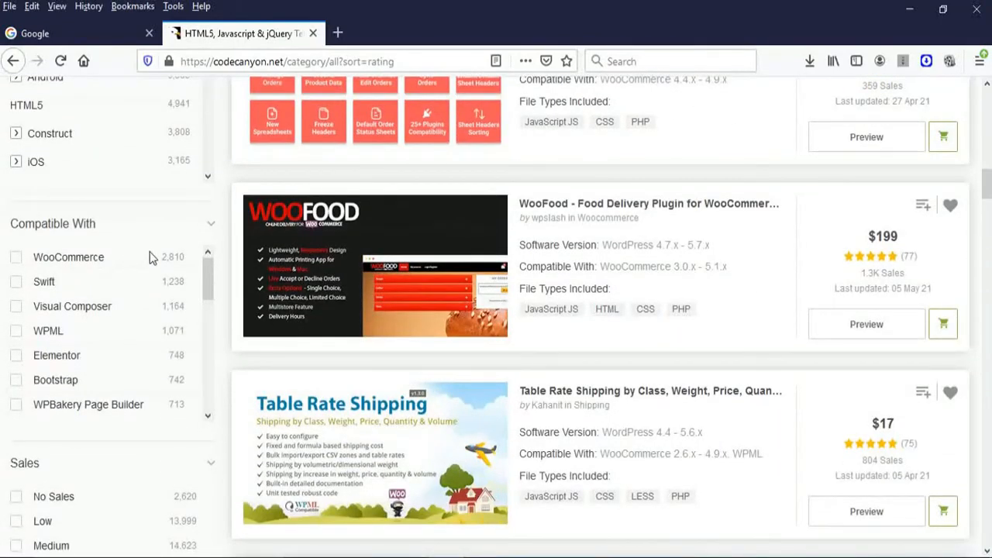
mouse_move(181, 409)
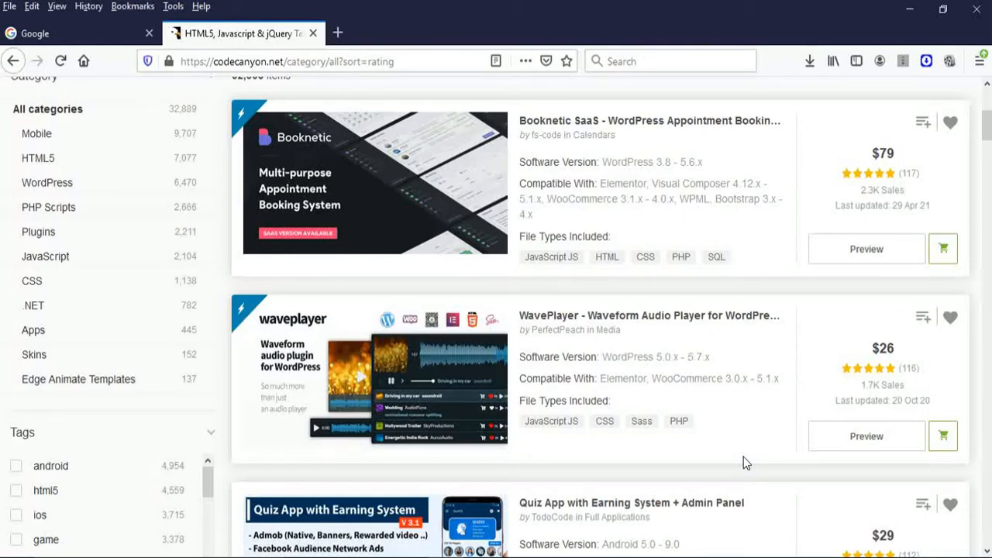
mouse_move(764, 455)
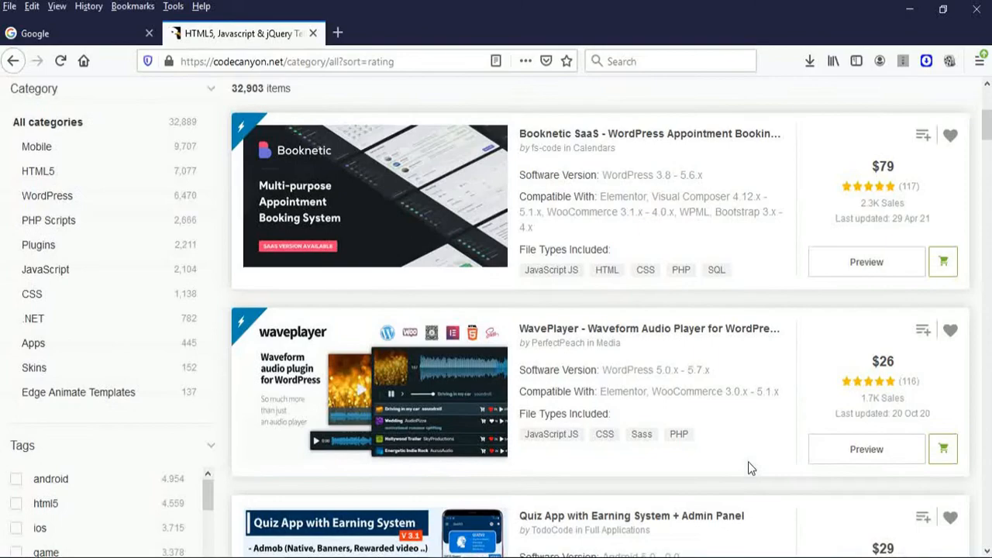
Scroll up to the page top showing 32,903 items with Booknetic SaaS first
scroll(up, 3)
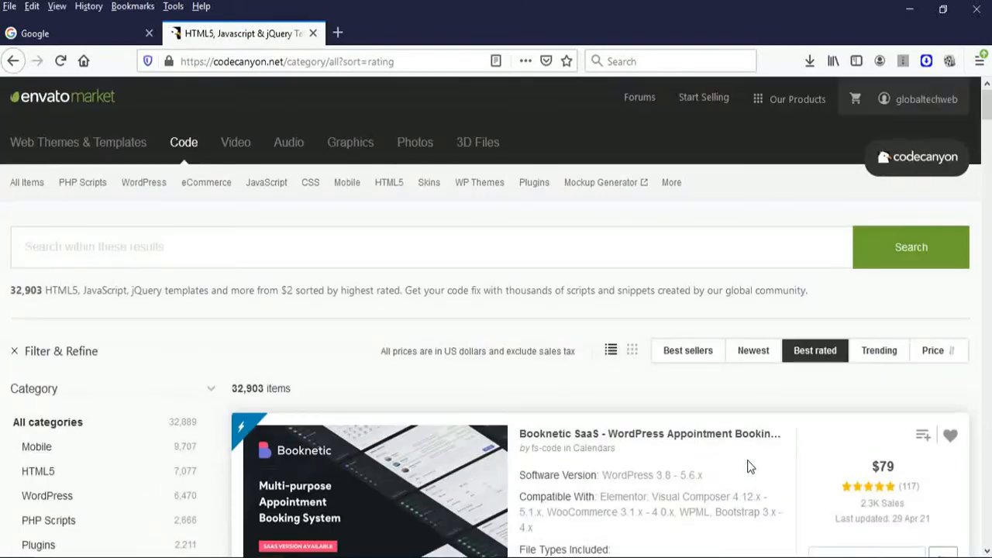